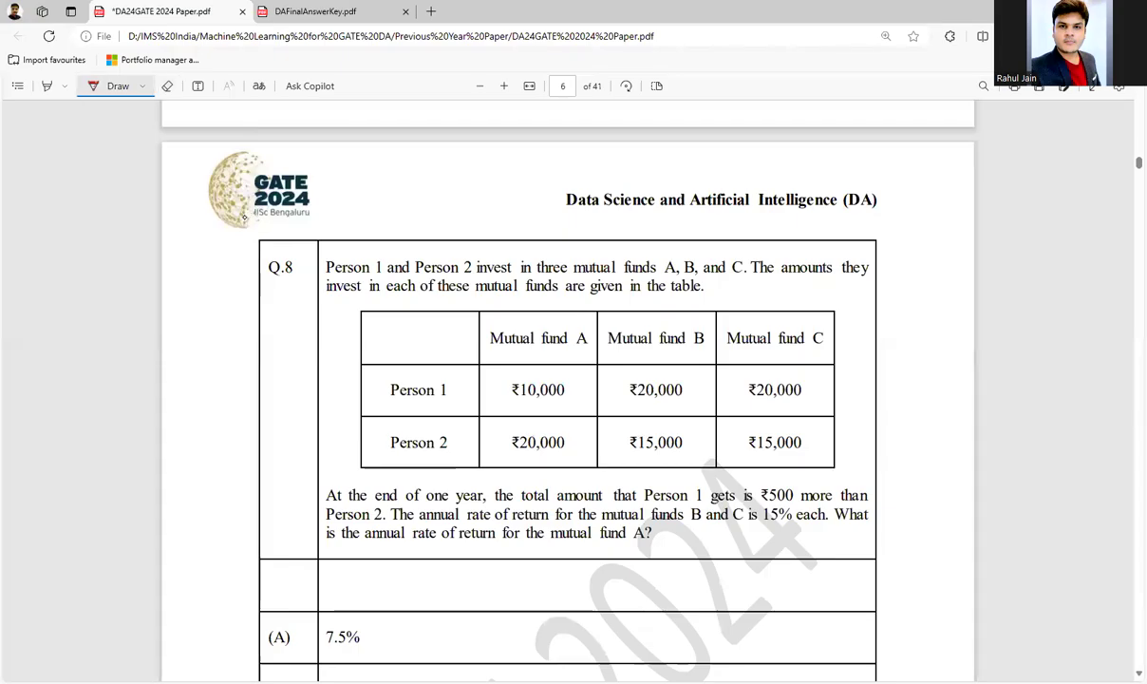
Underline Person 1, Person 2, funds A and C, one year and ₹500 in red ink
drag(254, 289, 304, 280)
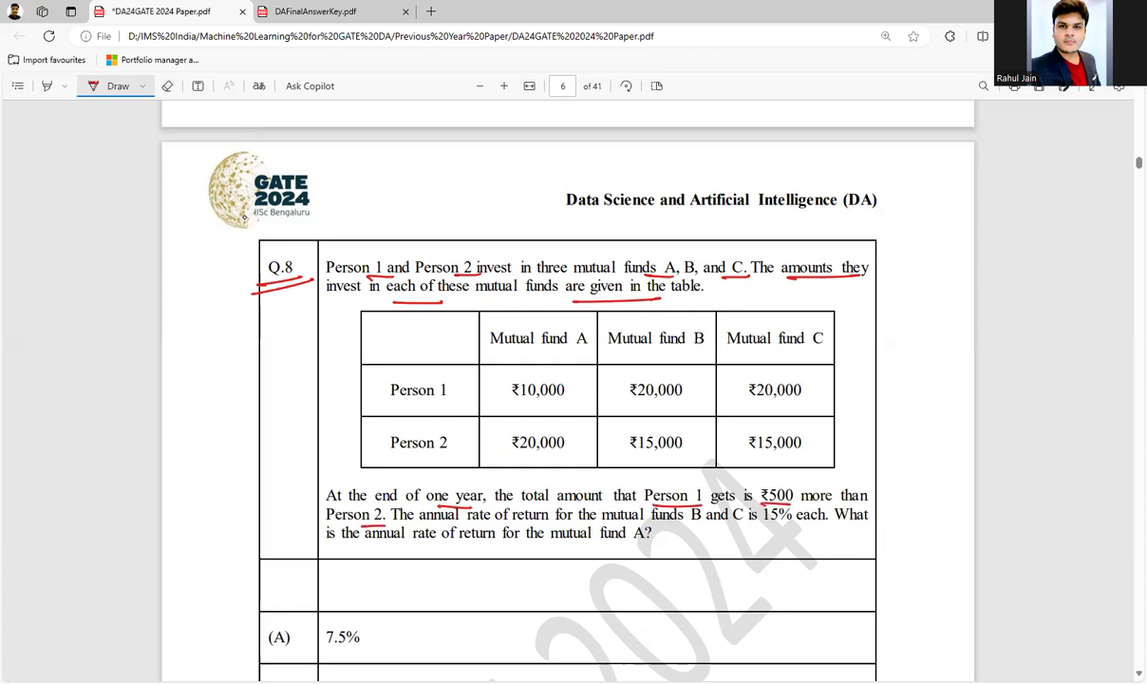
Underline funds B and C, 15% and fund A's rate, and write 3000 under Person 1's fund B
drag(683, 528, 788, 528)
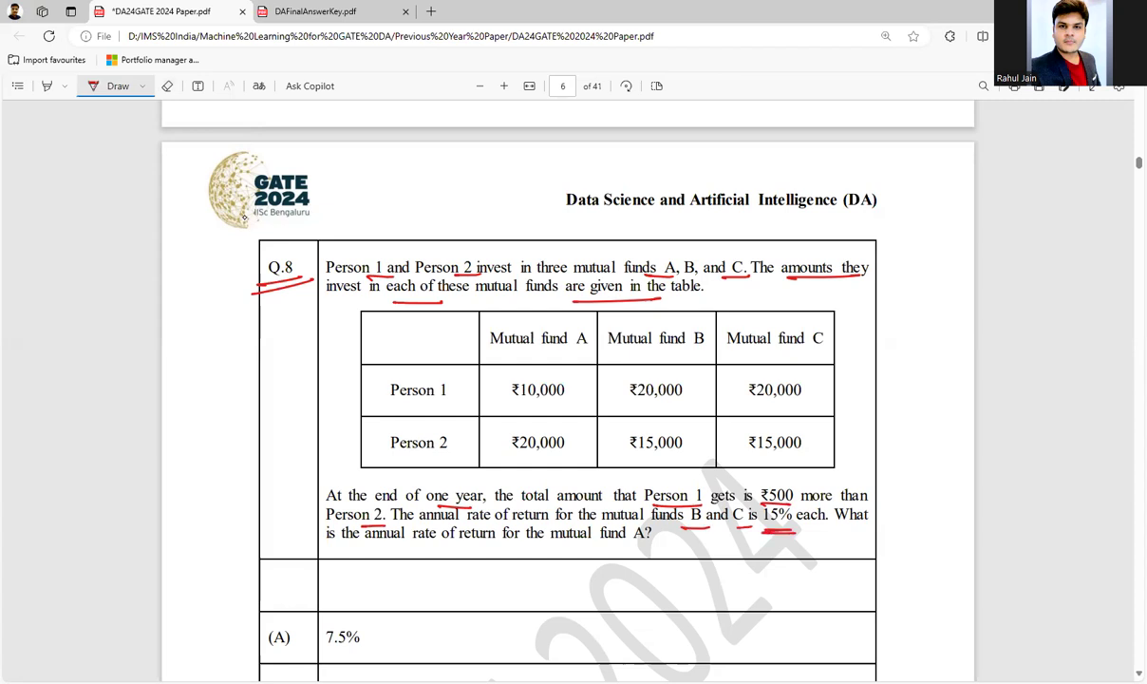
drag(420, 544, 466, 544)
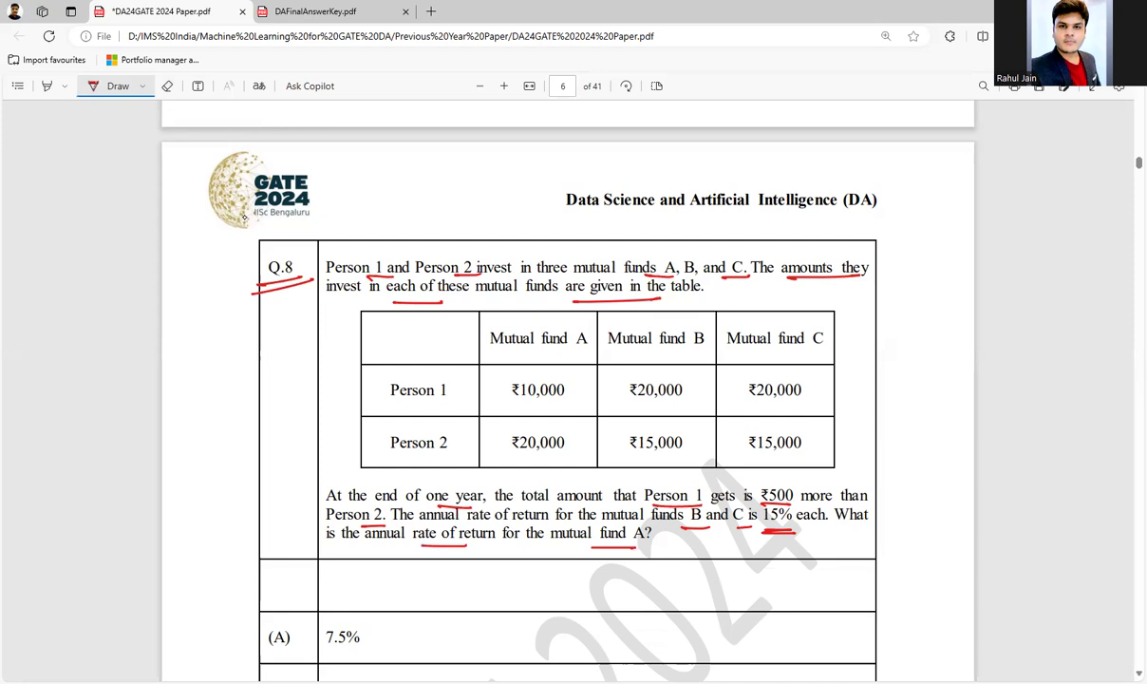
drag(323, 394, 418, 408)
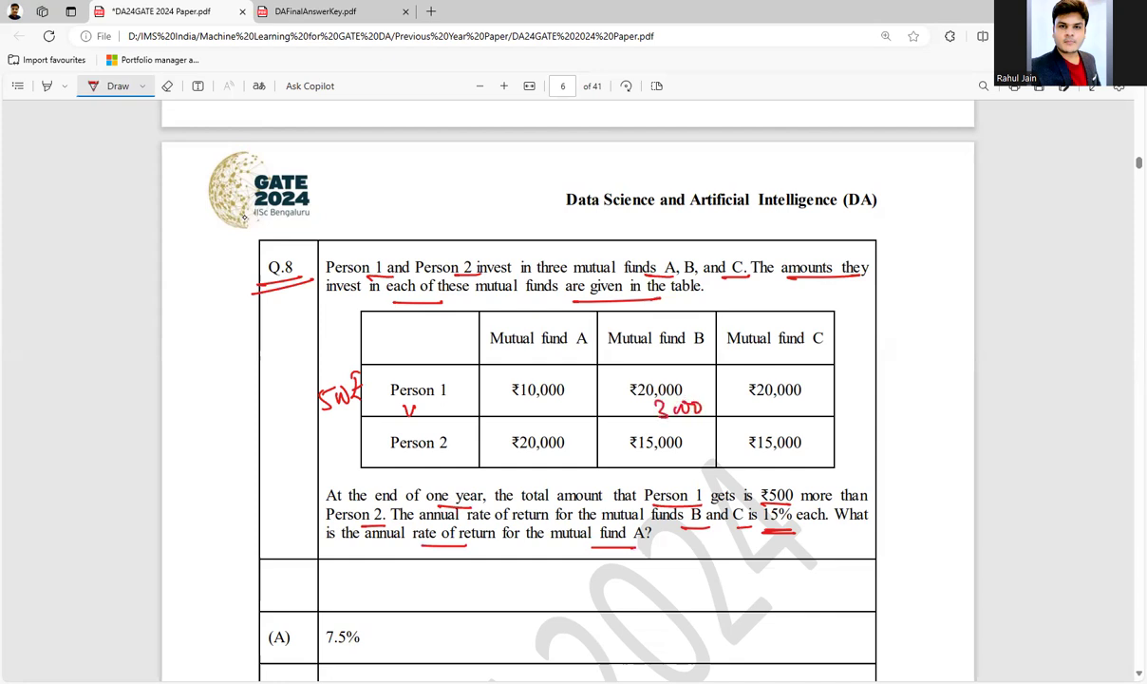
Write Person 1's fund C return and 2250 for Person 2's fund B, totalling 6000 and 4500
drag(779, 416, 819, 411)
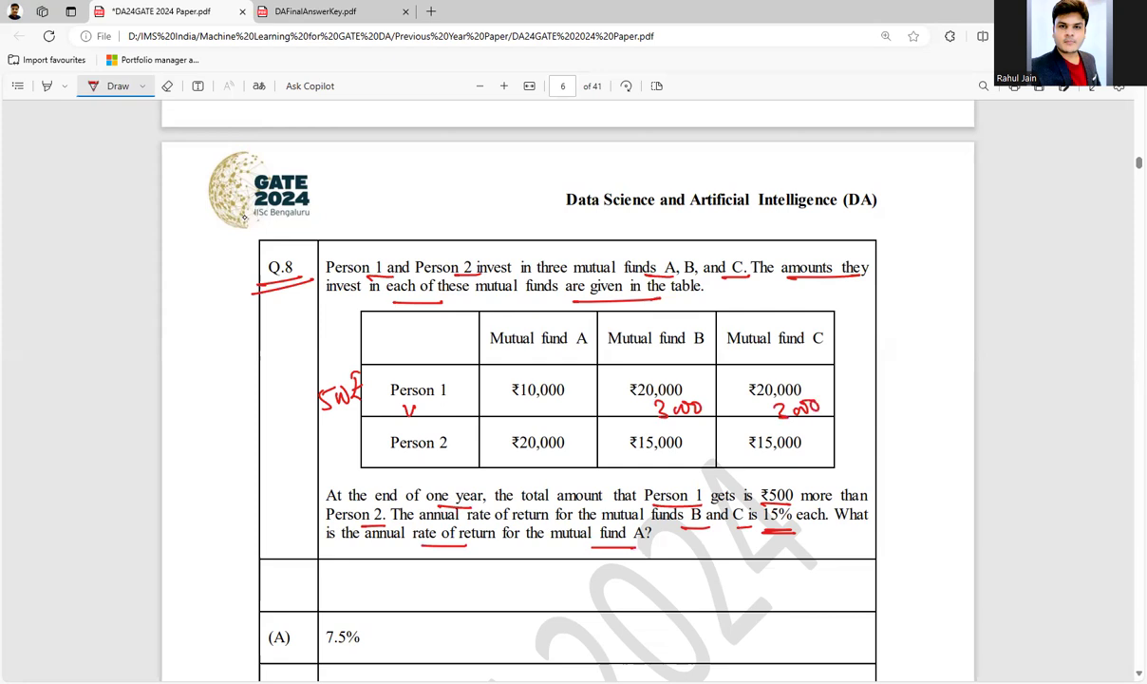
click(657, 463)
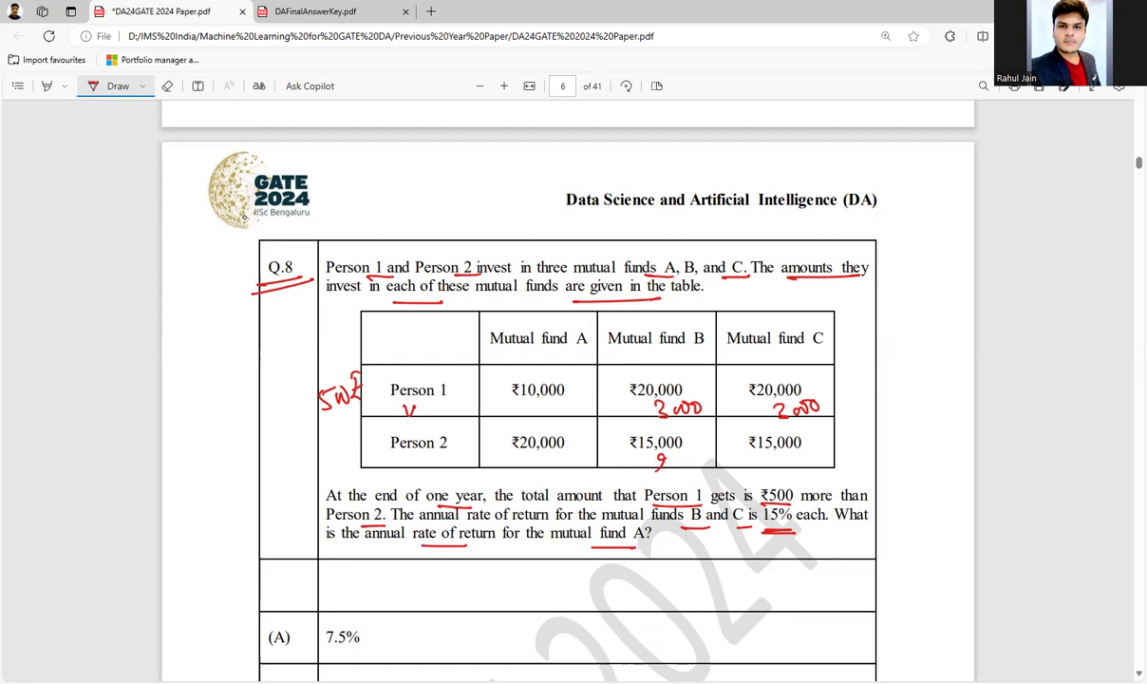
drag(655, 465, 717, 461)
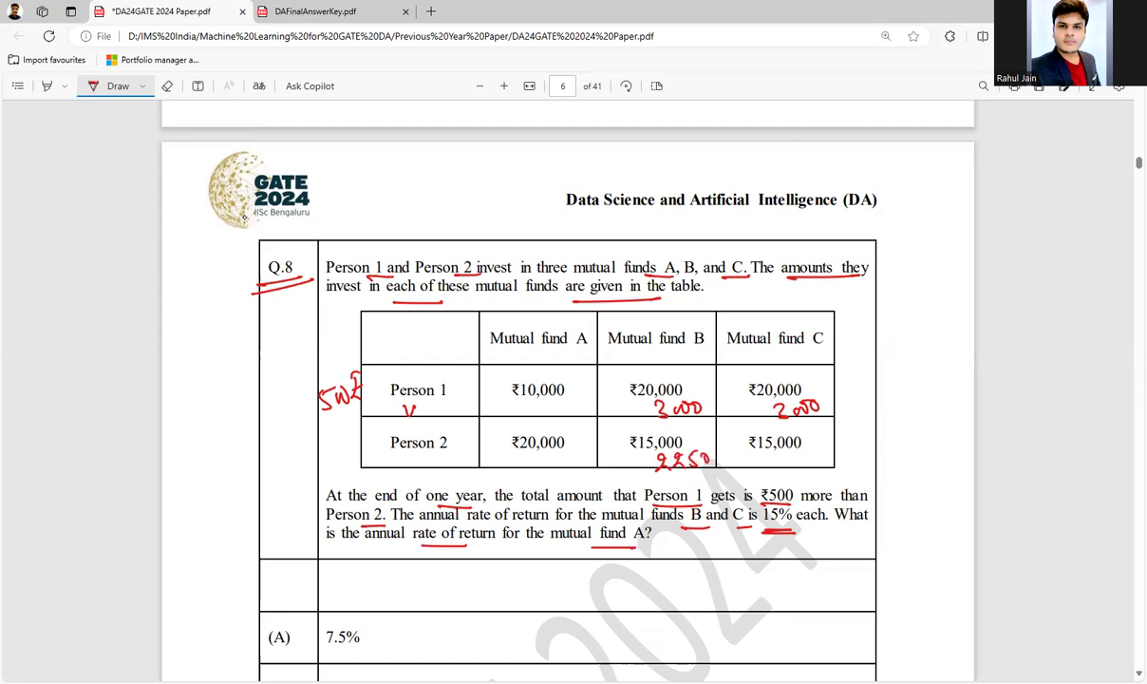
drag(788, 464, 843, 461)
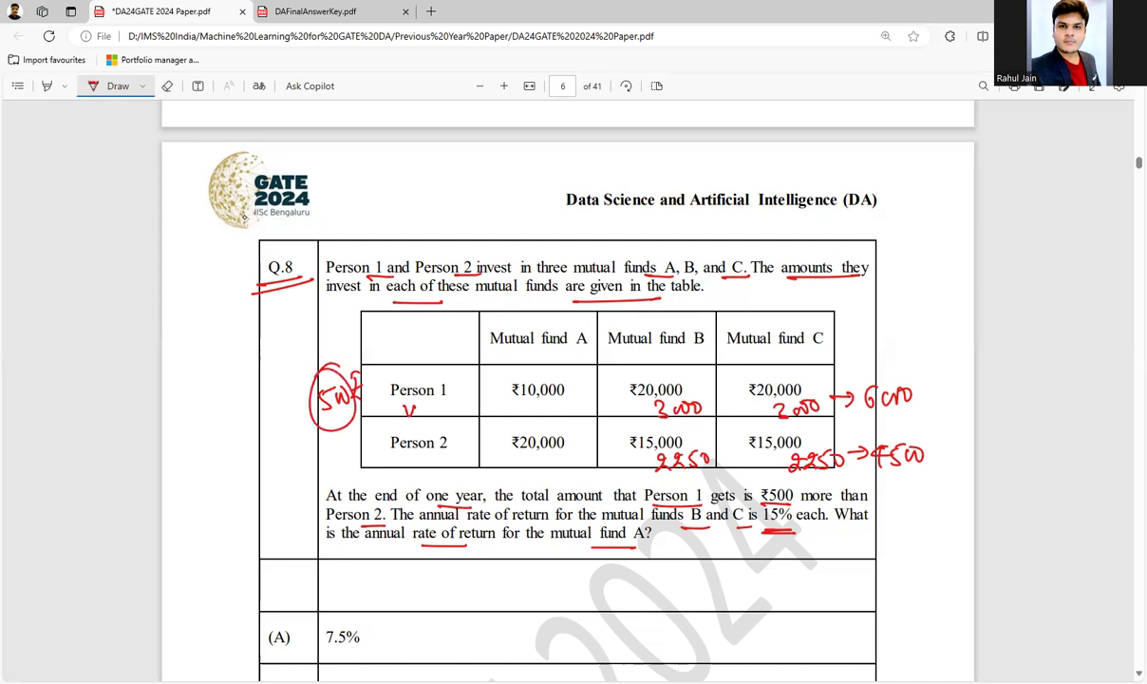
Underline ₹10,000 and ₹20,000, write returns 1000 and 2000 below, and underline option B's 10%
drag(513, 407, 570, 403)
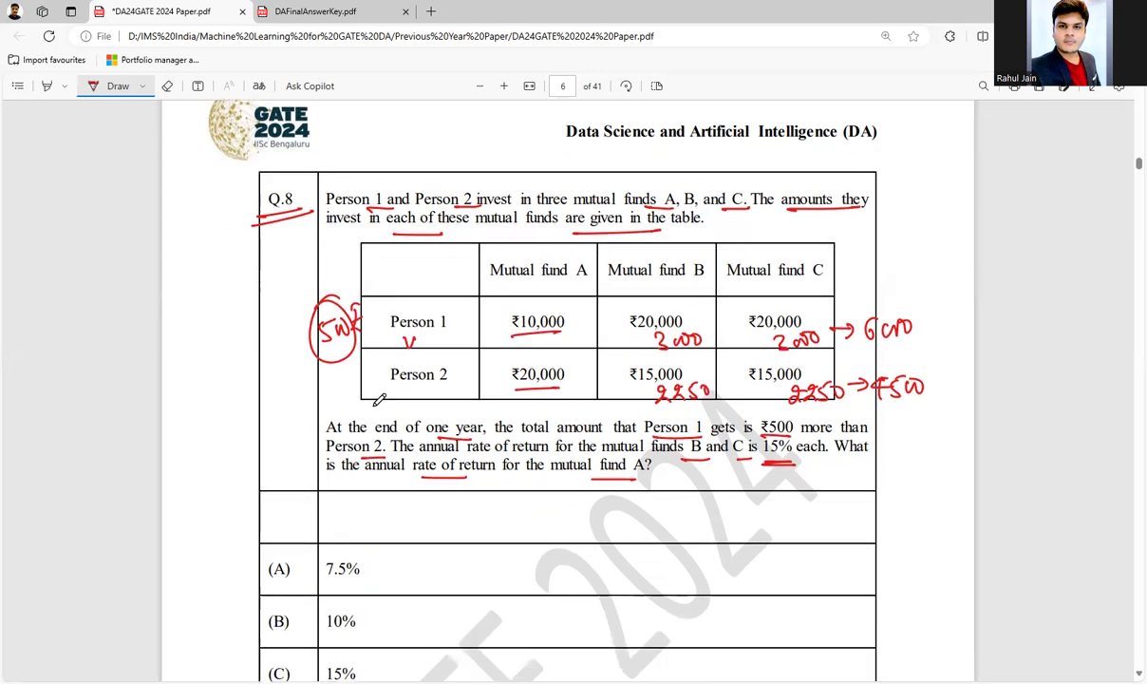
scroll(down, 3)
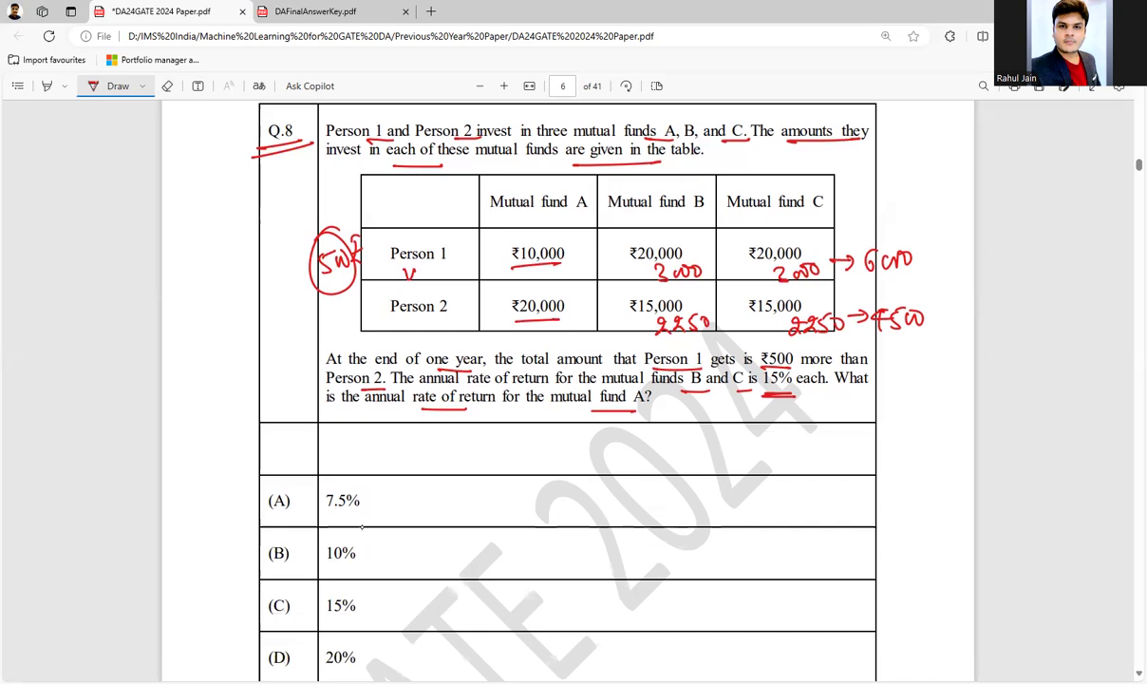
drag(328, 569, 365, 569)
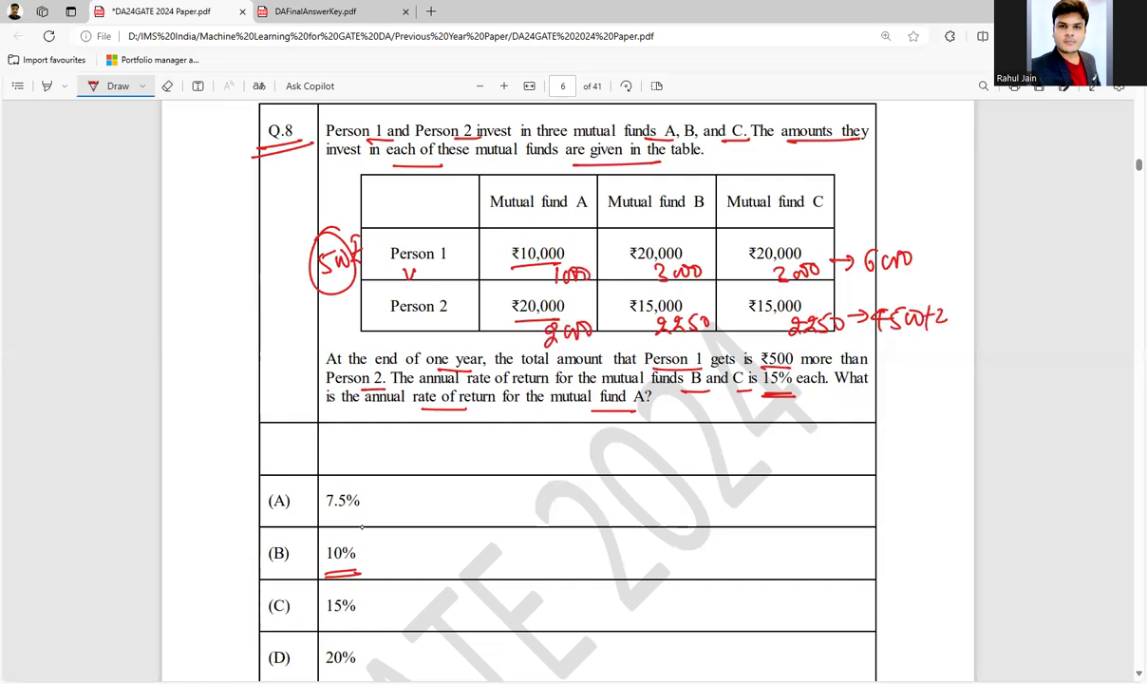
Write +1000 = 7000 and +2000 = 6500 beside the table and tick option (B)
drag(917, 261, 959, 318)
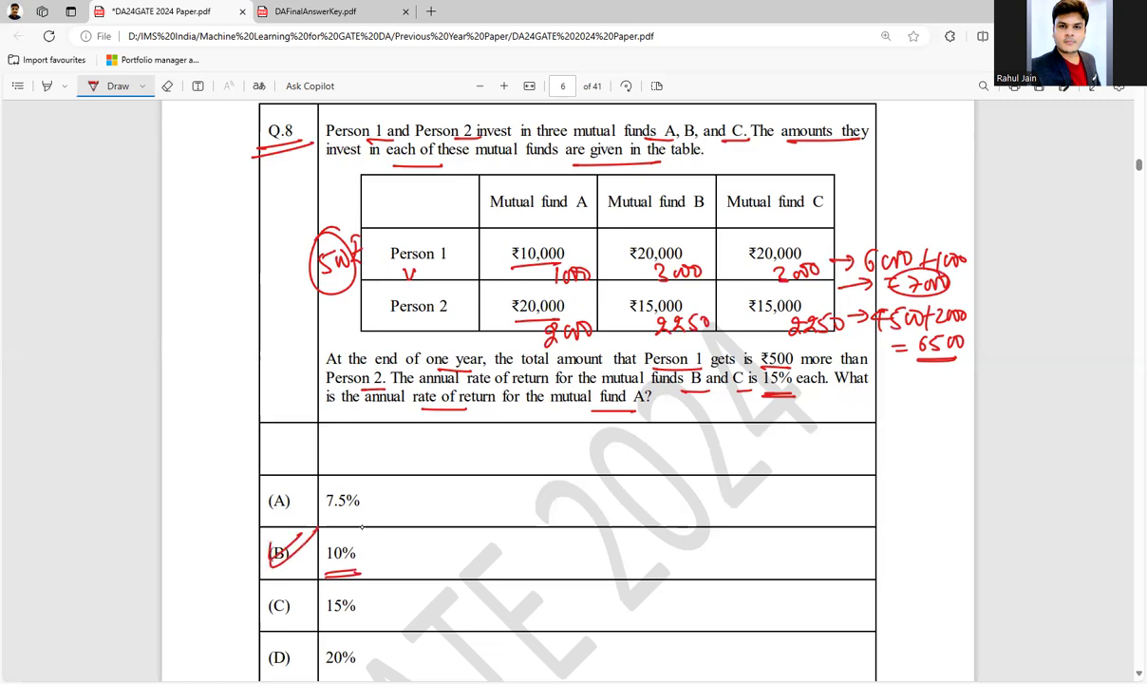
mouse_move(865, 642)
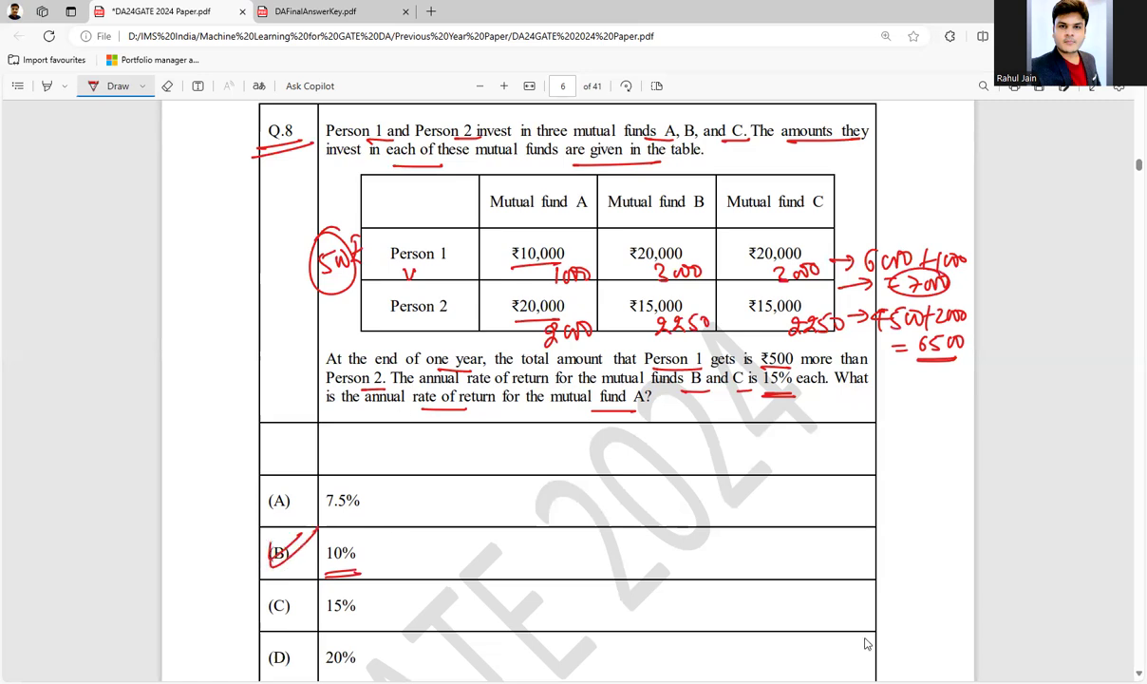
mouse_move(901, 563)
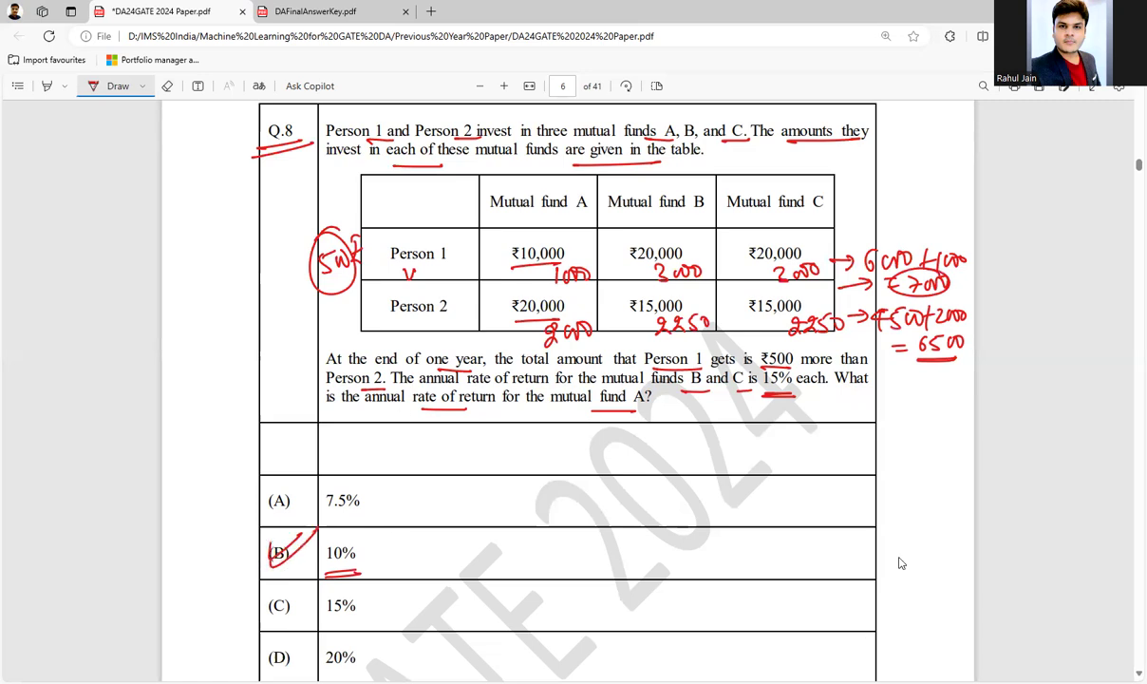